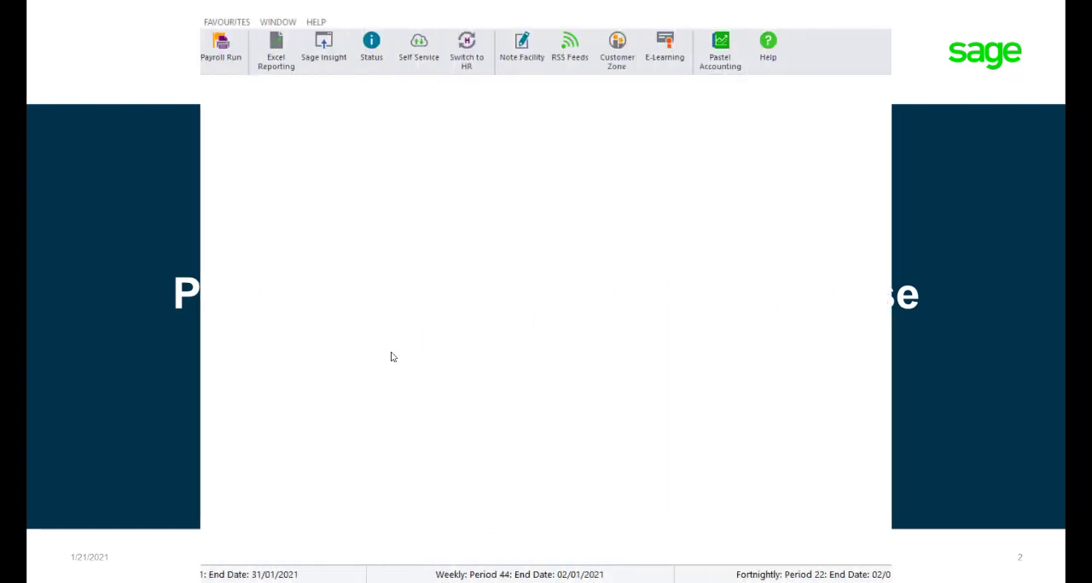
{"action": "left_click", "coordinate": [73, 21]}
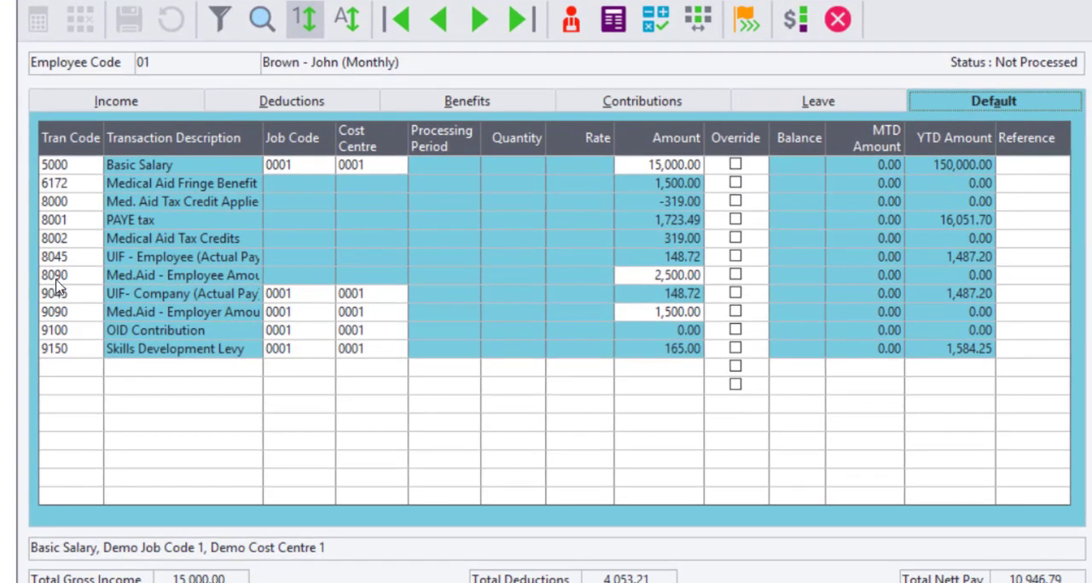
{"action": "mouse_move", "coordinate": [141, 282]}
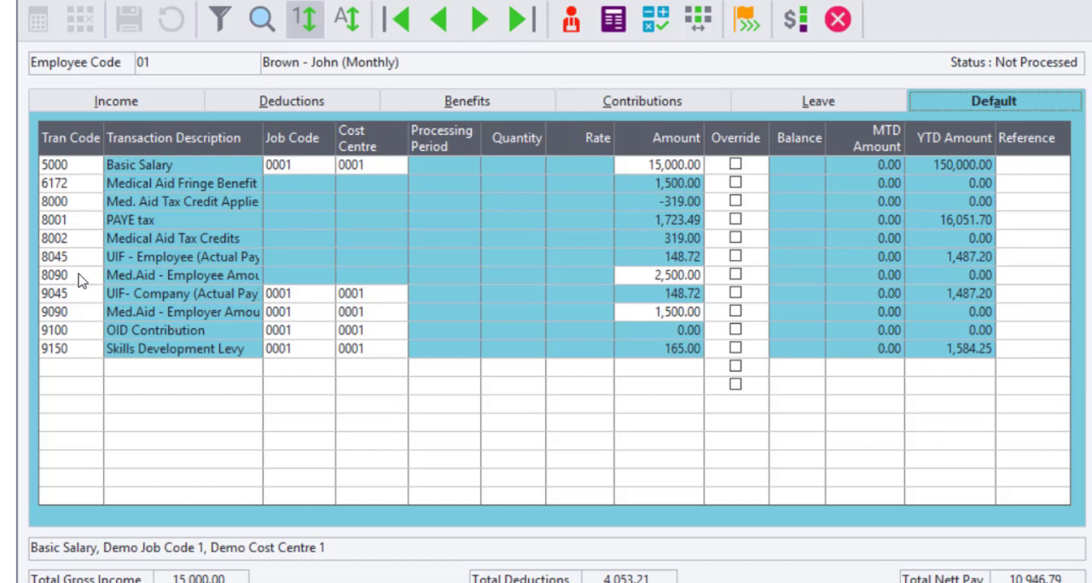
- Set employee 01's 8090 to 2,750, including the current payslip, and 9090 to 1,700
{"action": "left_click", "coordinate": [54, 274]}
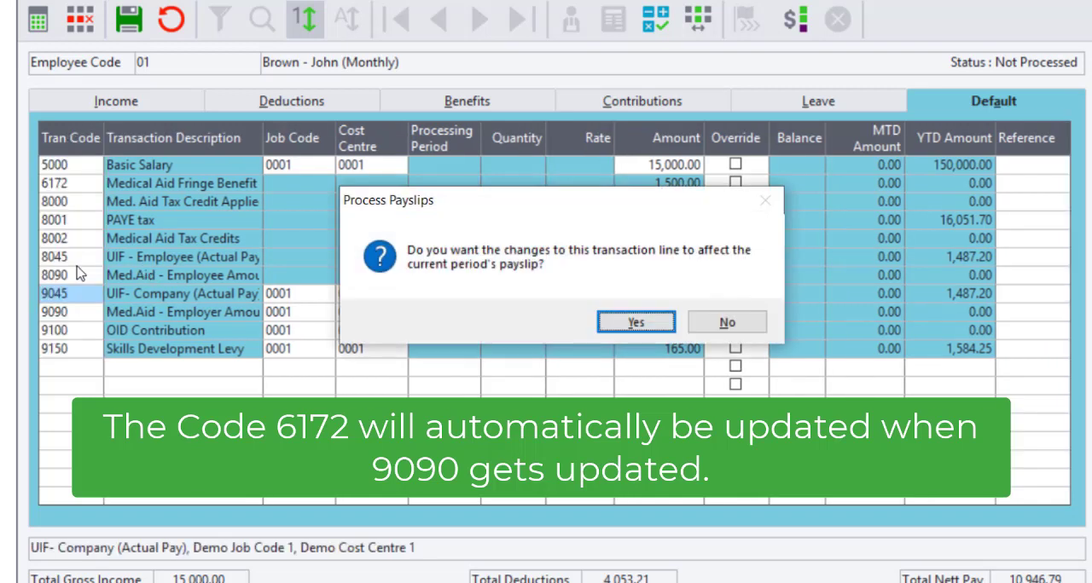
{"action": "left_click", "coordinate": [635, 322]}
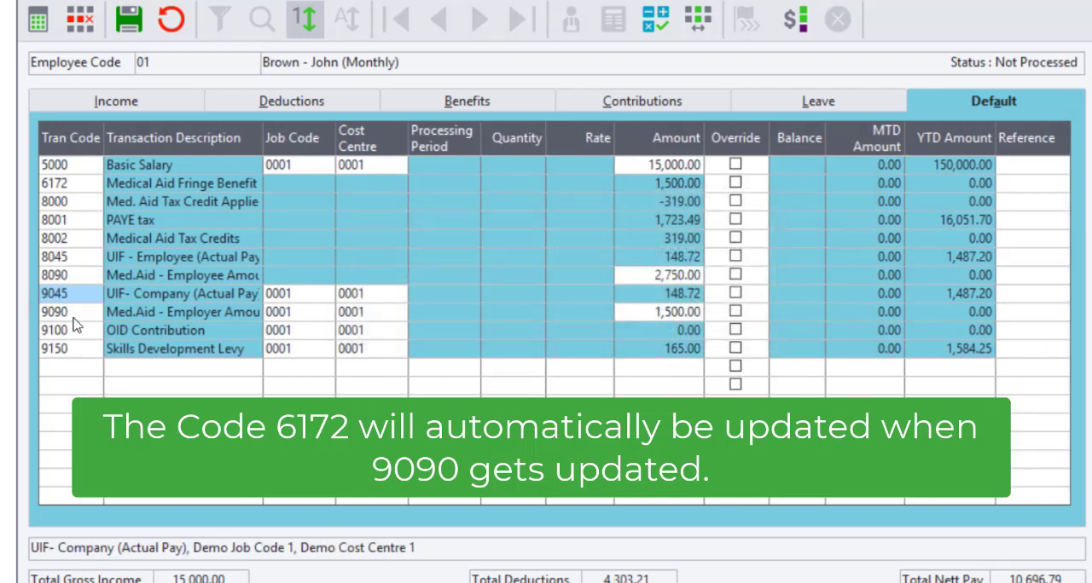
{"action": "left_click", "coordinate": [673, 312]}
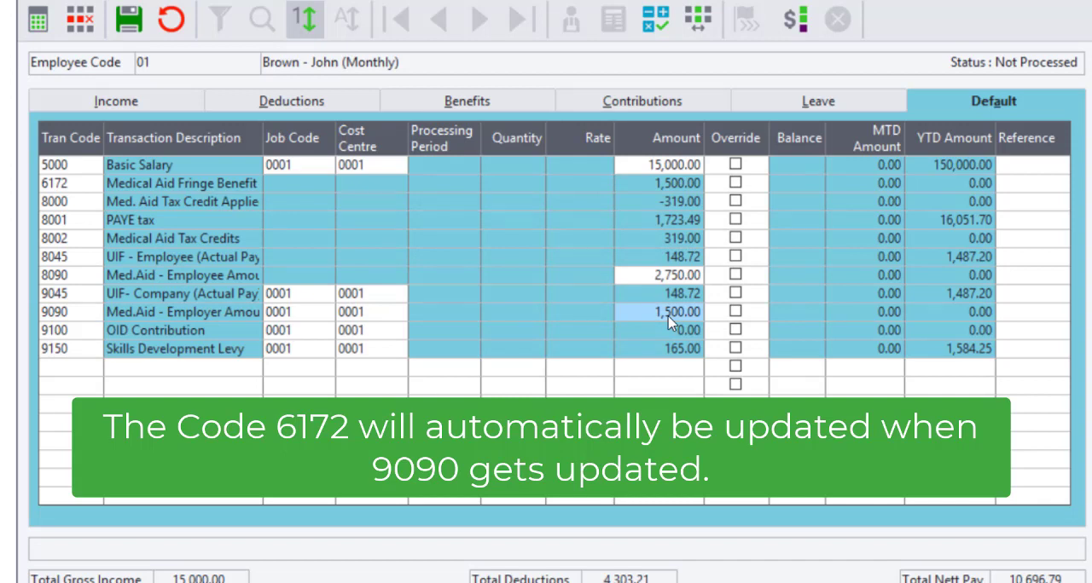
{"action": "type", "text": "1700"}
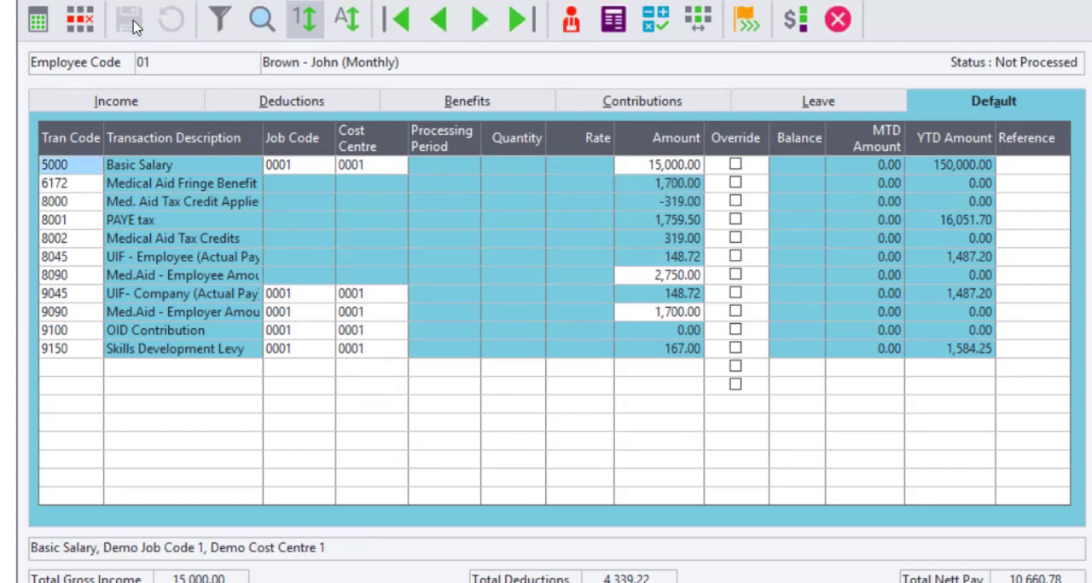
- Close the employee payslip window and bring up the Process menu options
{"action": "left_click", "coordinate": [835, 18]}
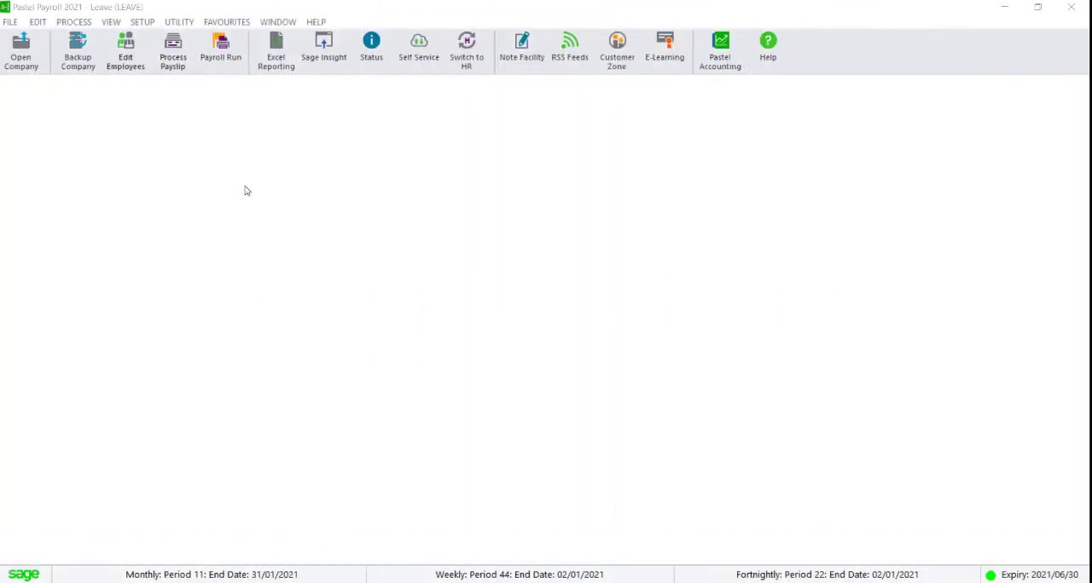
{"action": "left_click", "coordinate": [73, 21]}
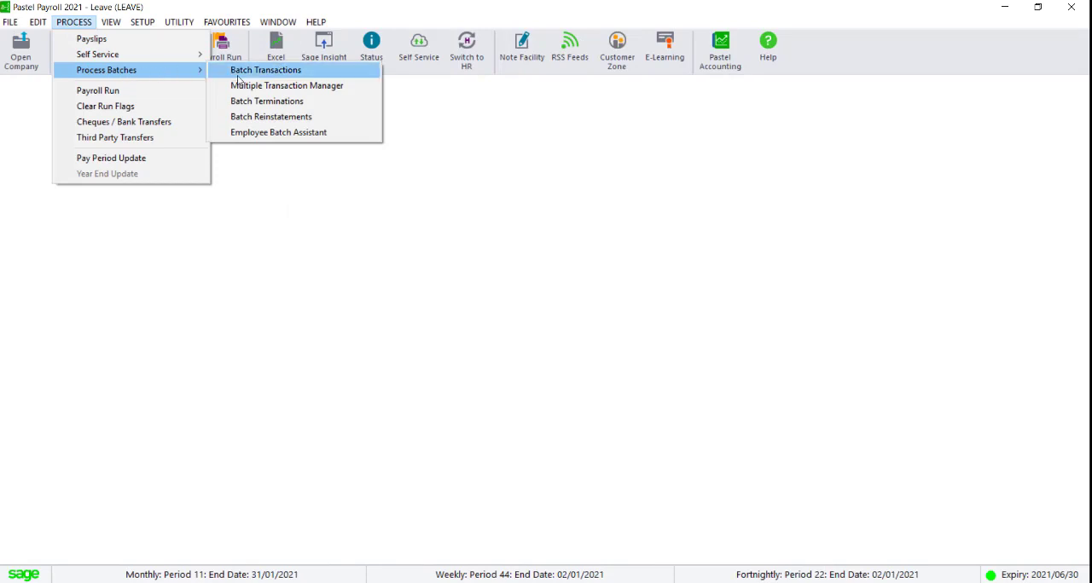
- Create batch 'Medical Increase' with 8090 lines: employee 01 at 2,750, employee 010 at 3,750
{"action": "left_click", "coordinate": [266, 70]}
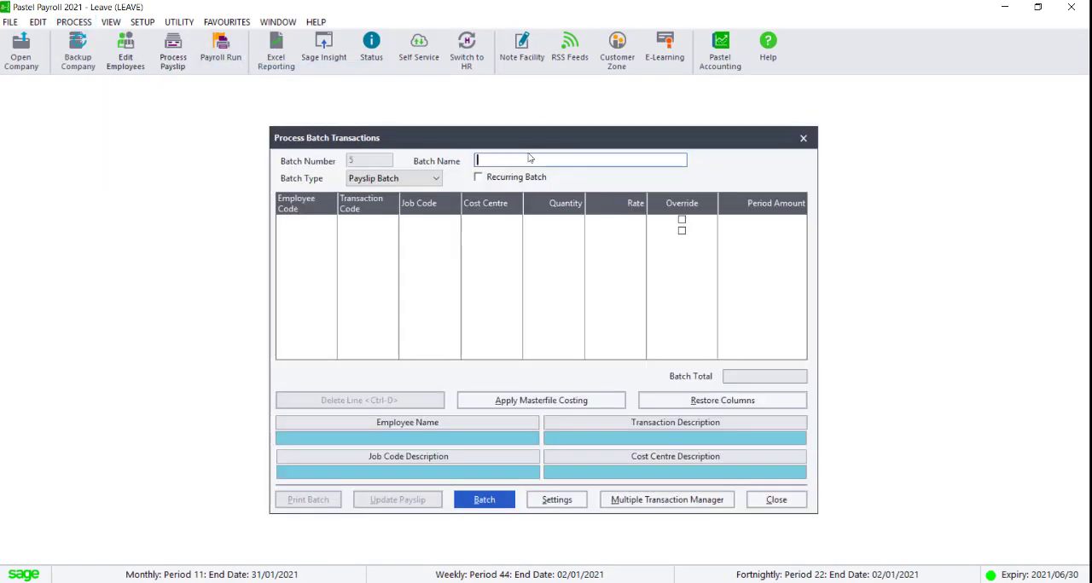
{"action": "type", "text": "Medical Increase"}
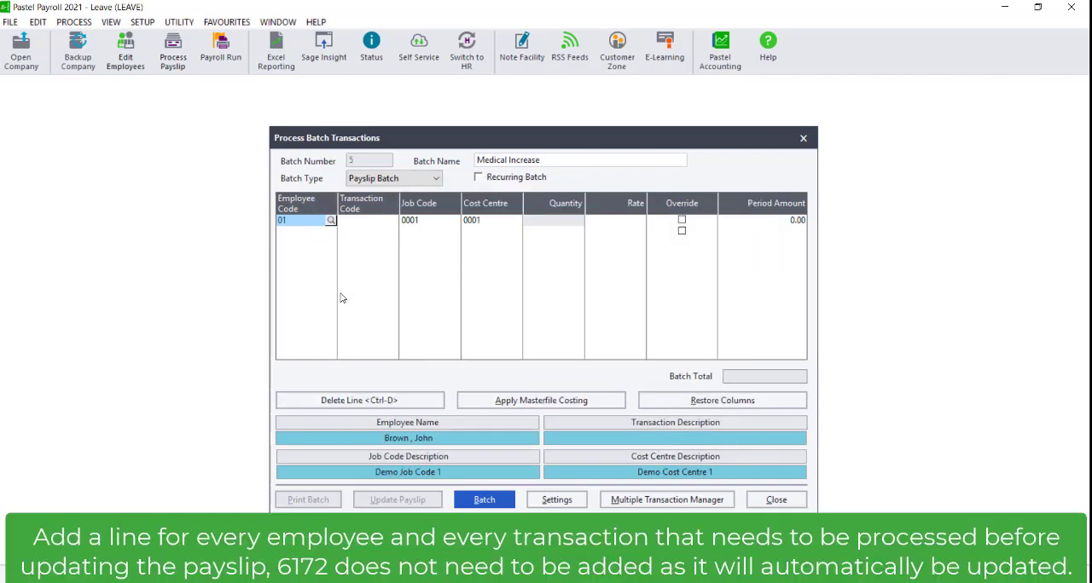
{"action": "type", "text": "8090"}
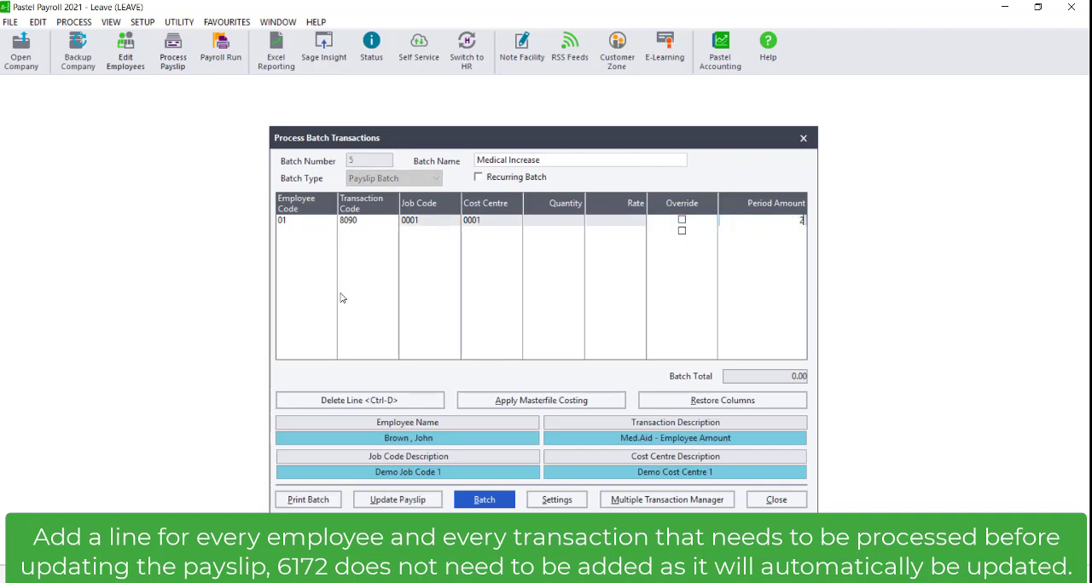
{"action": "type", "text": "2750"}
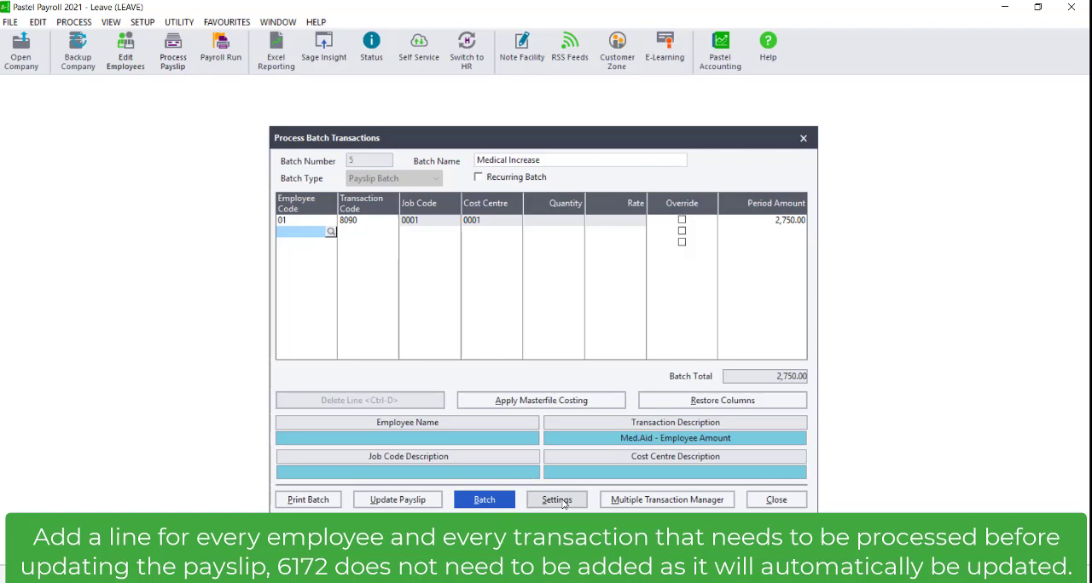
{"action": "left_click", "coordinate": [556, 499]}
{"action": "type", "text": "010"}
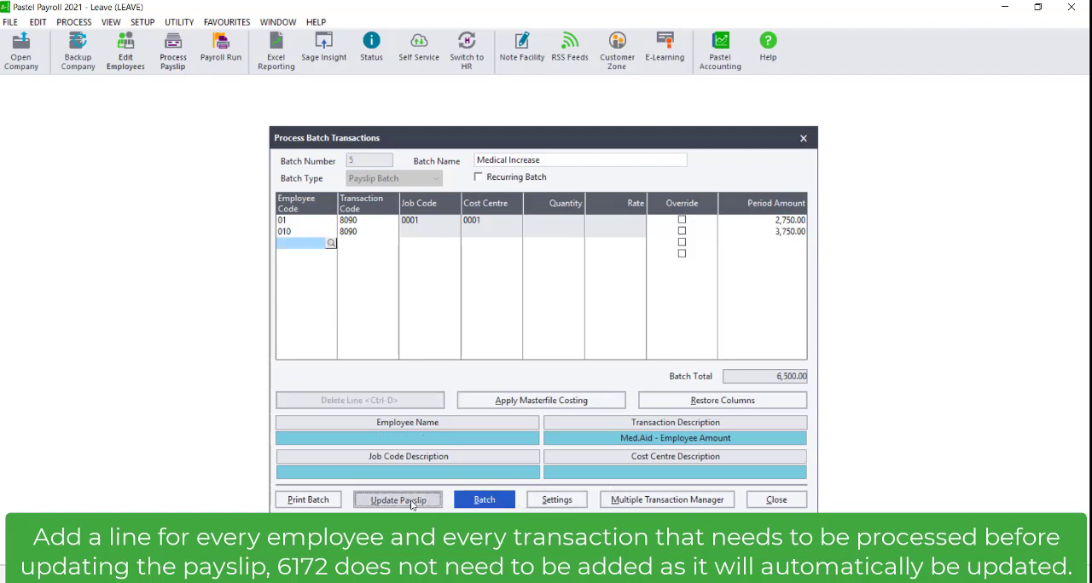
- Save and update the Medical Increase batch to default and current period payslips, then close it
{"action": "left_click", "coordinate": [397, 499]}
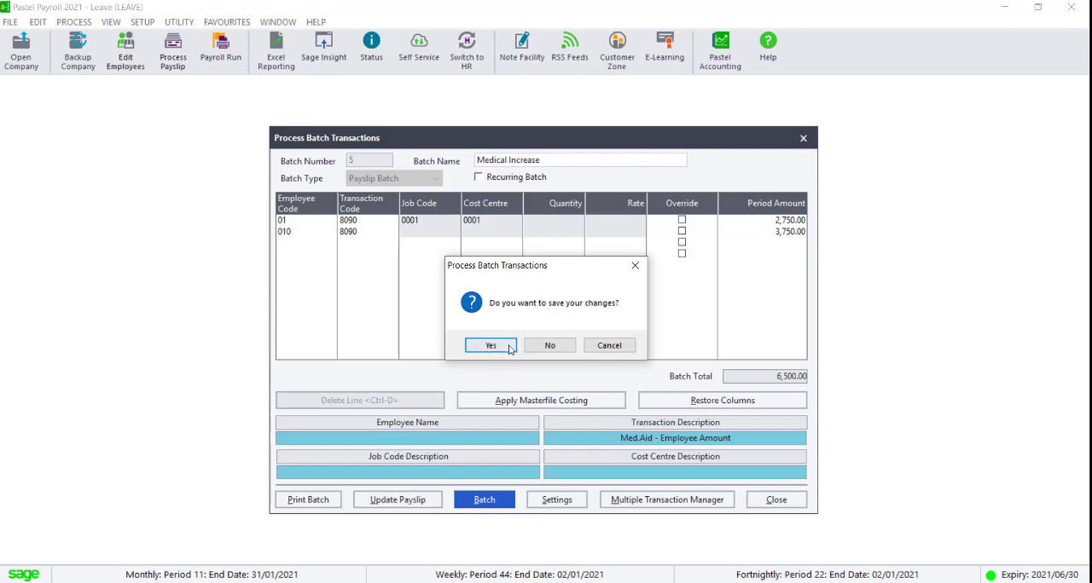
{"action": "left_click", "coordinate": [490, 345]}
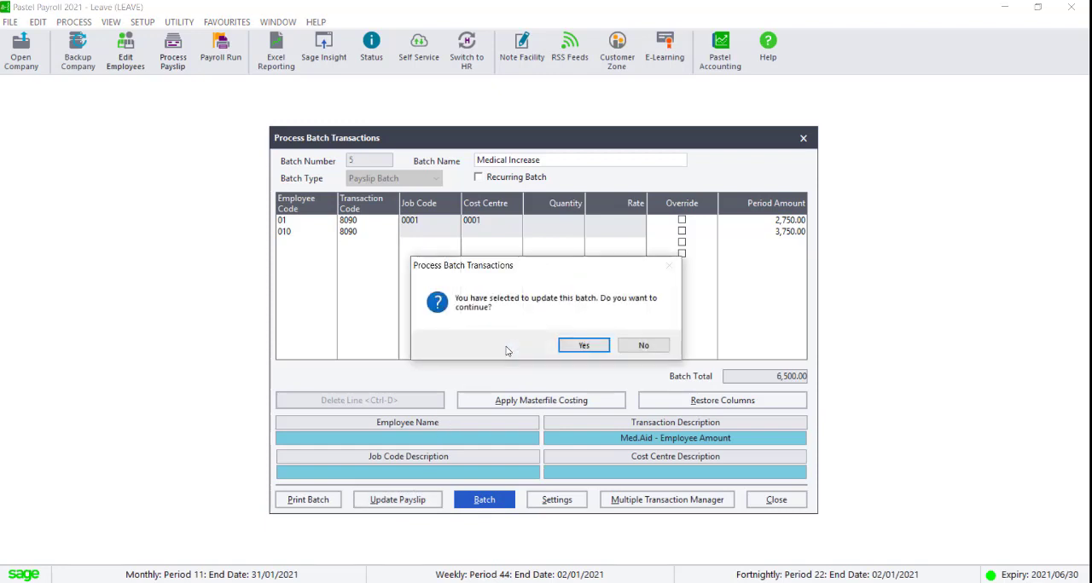
{"action": "left_click", "coordinate": [583, 345]}
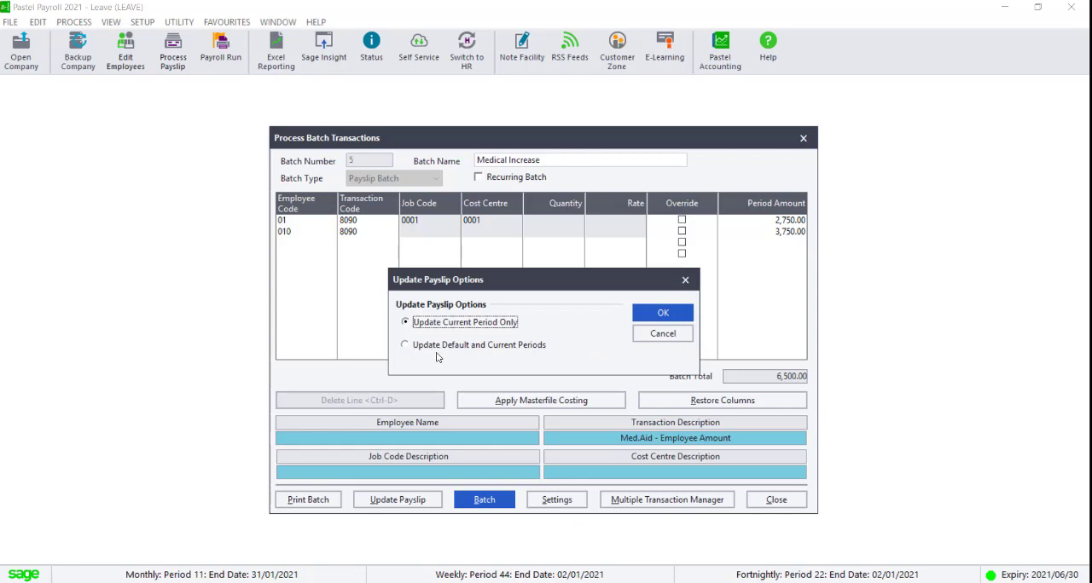
{"action": "left_click", "coordinate": [404, 345]}
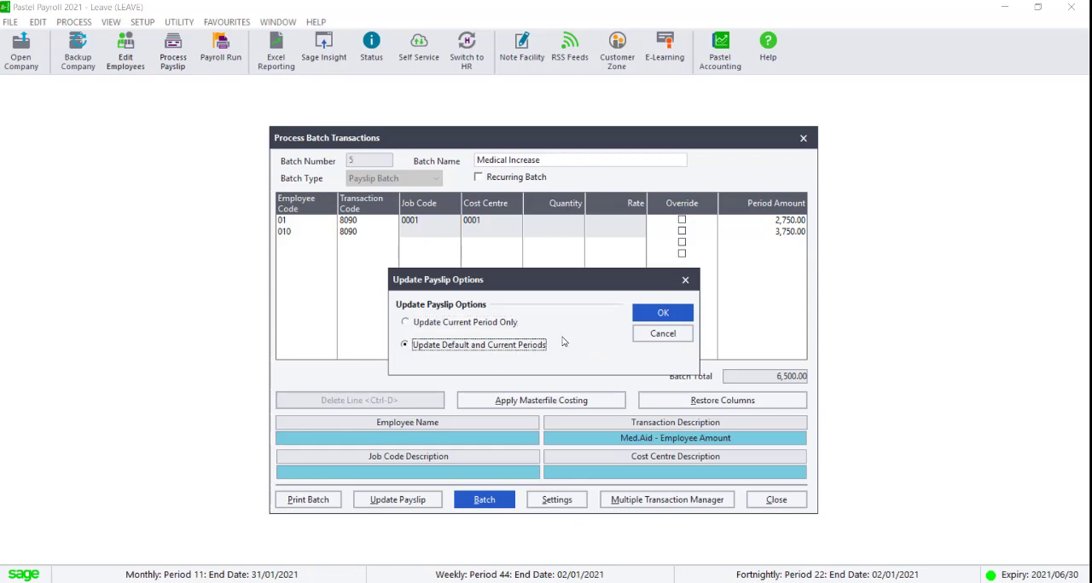
{"action": "left_click", "coordinate": [663, 312]}
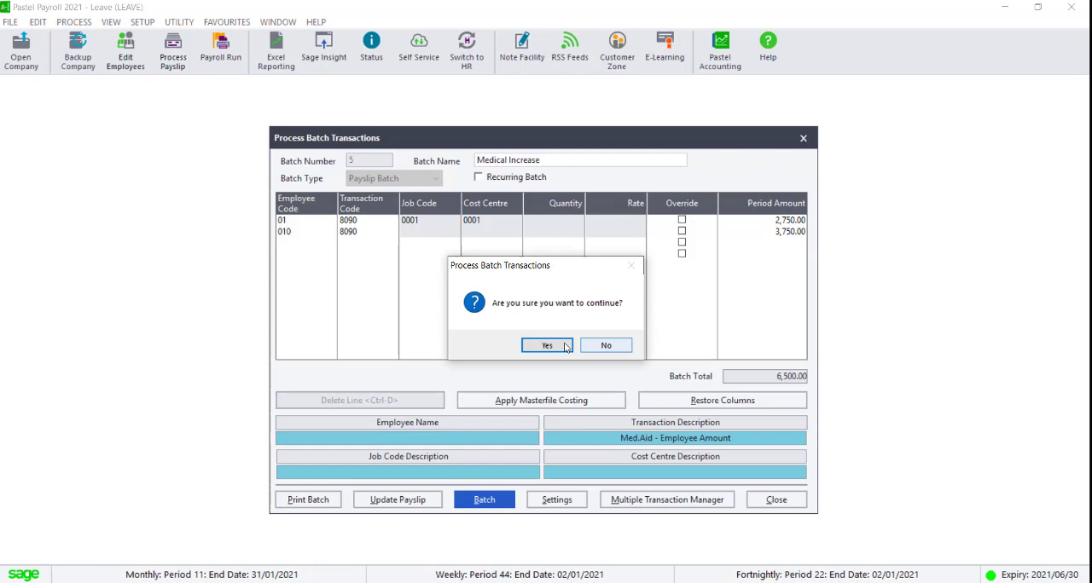
{"action": "left_click", "coordinate": [546, 345]}
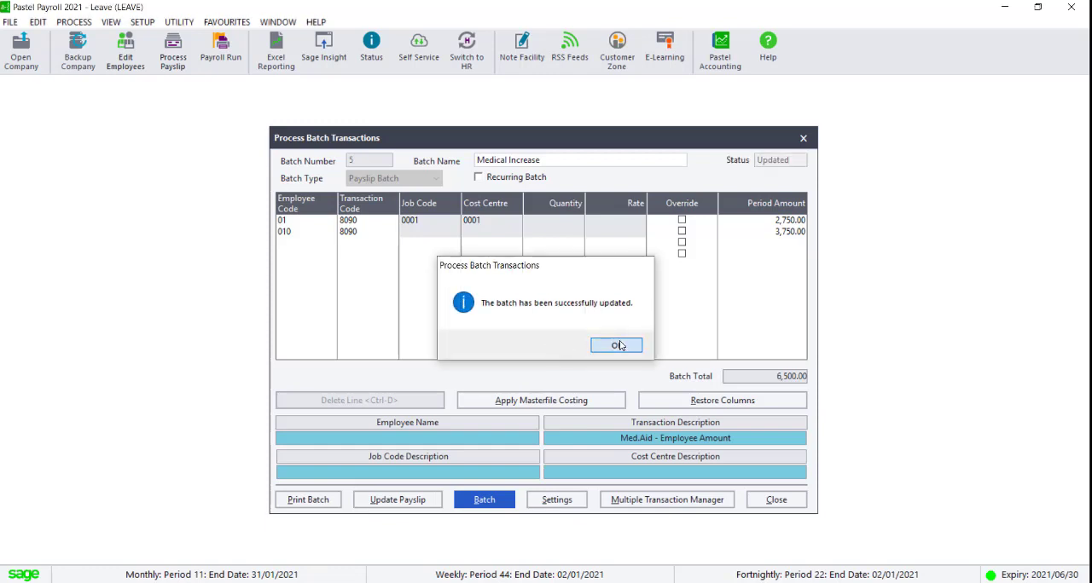
{"action": "left_click", "coordinate": [616, 345]}
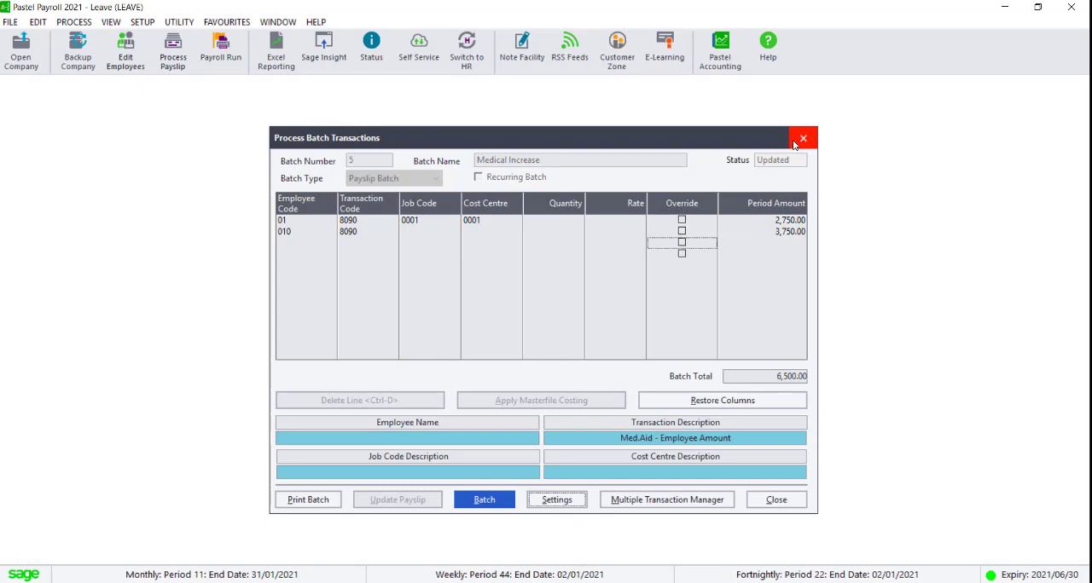
{"action": "left_click", "coordinate": [802, 137]}
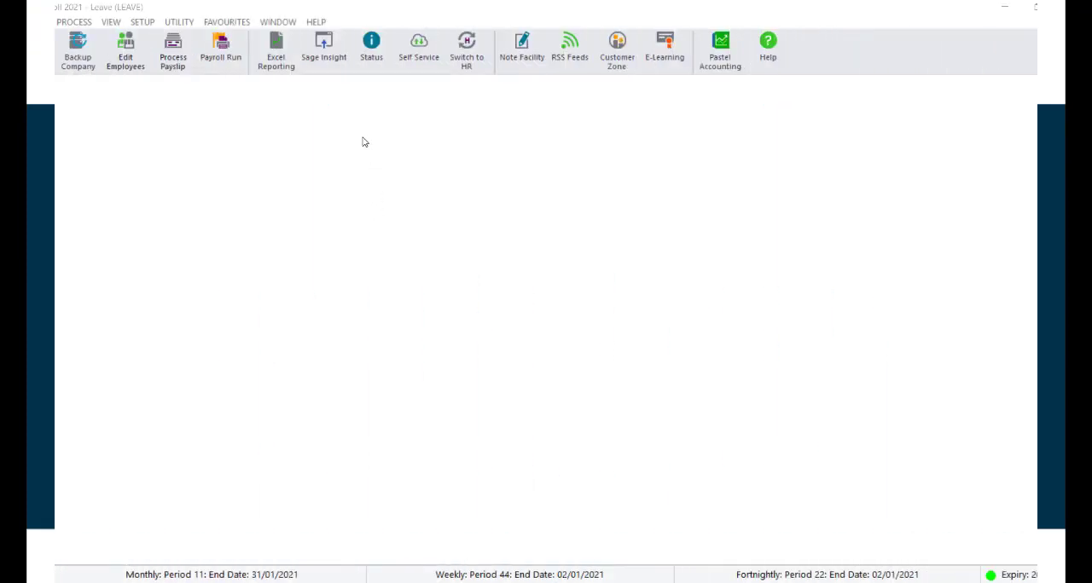
{"action": "left_click", "coordinate": [316, 21]}
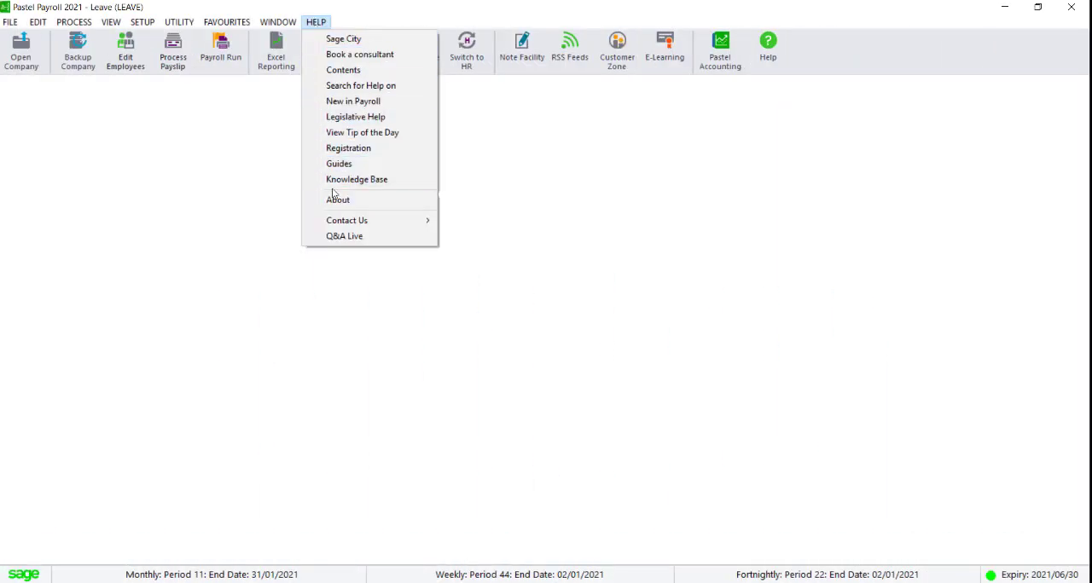
{"action": "left_click", "coordinate": [338, 199]}
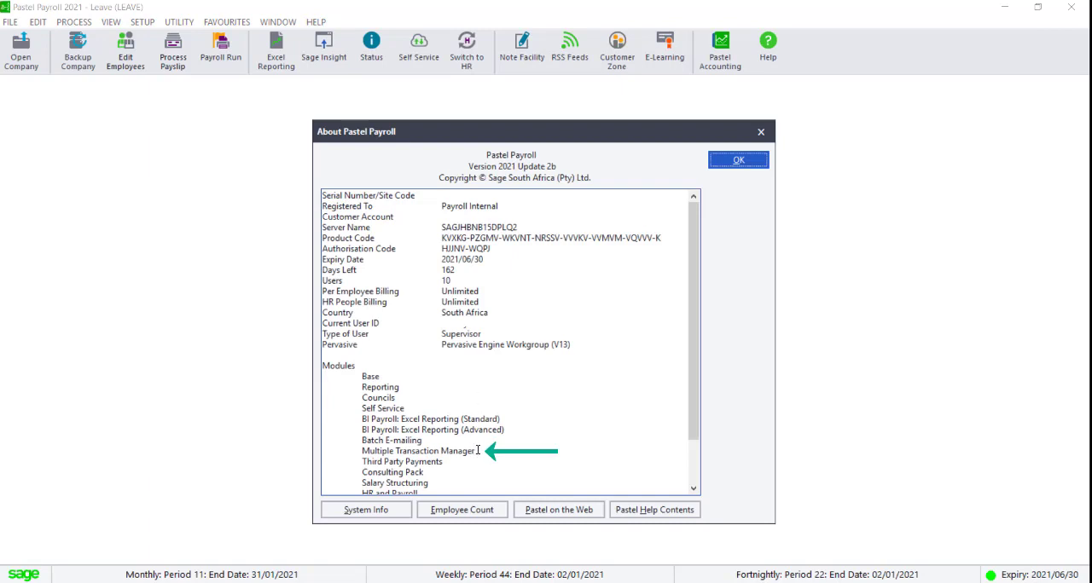
{"action": "left_click", "coordinate": [737, 159]}
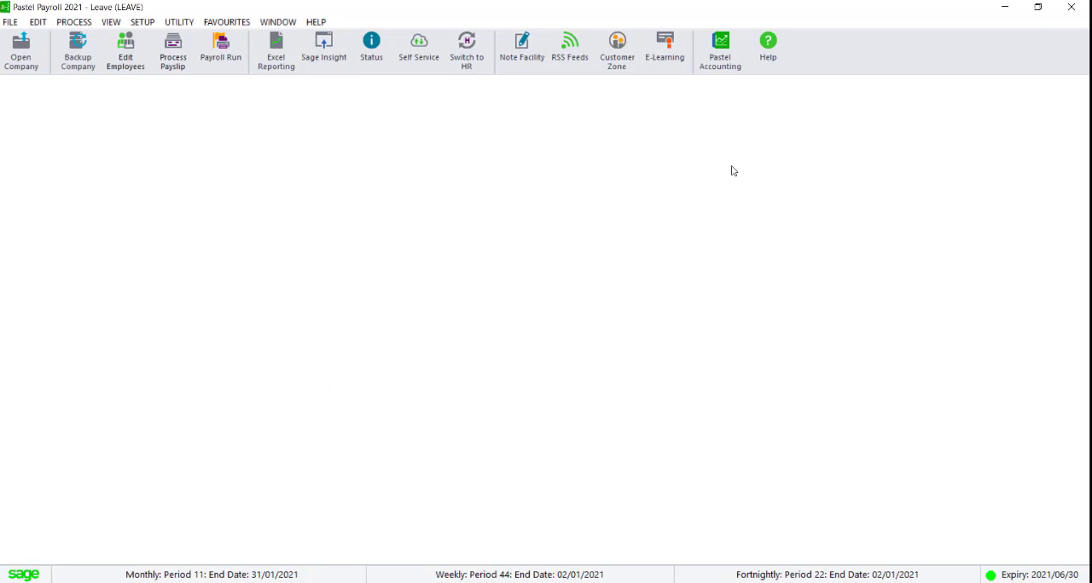
- Set up the Multiple Transaction Manager for code 8090 by amount, replacing existing transaction values
{"action": "left_click", "coordinate": [73, 21]}
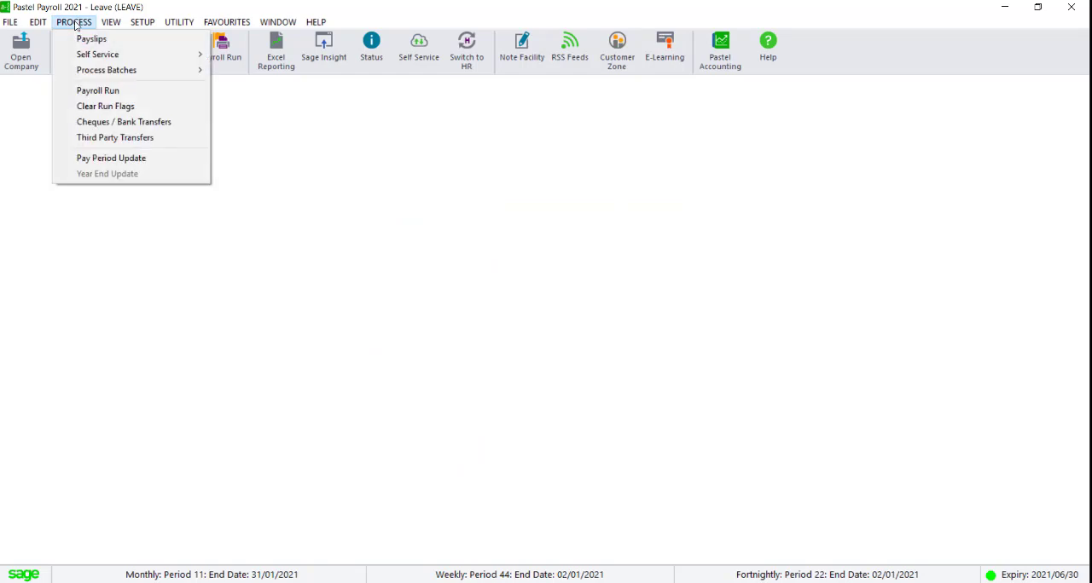
{"action": "mouse_move", "coordinate": [106, 70]}
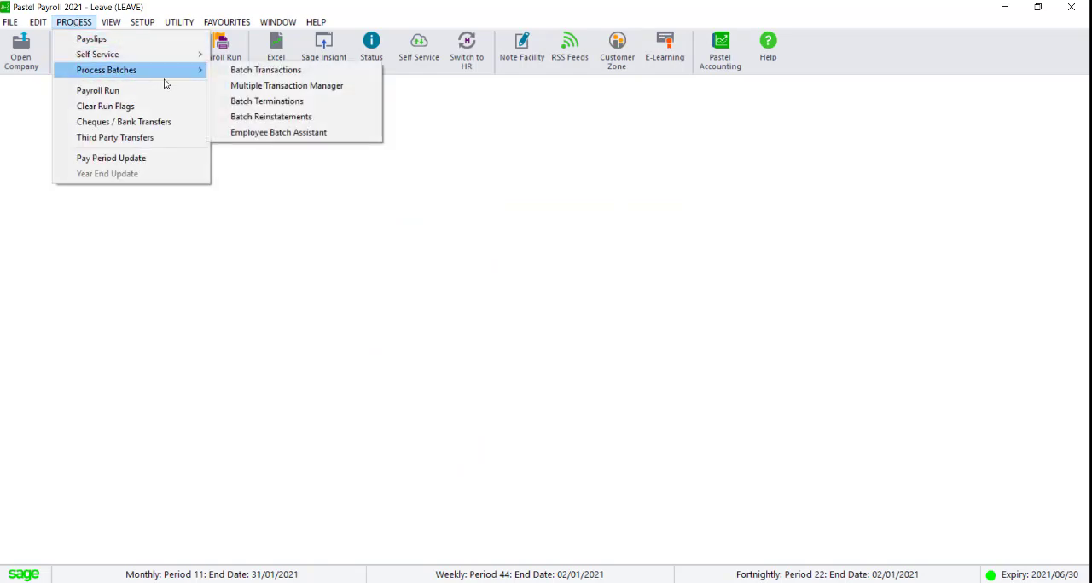
{"action": "left_click", "coordinate": [287, 85]}
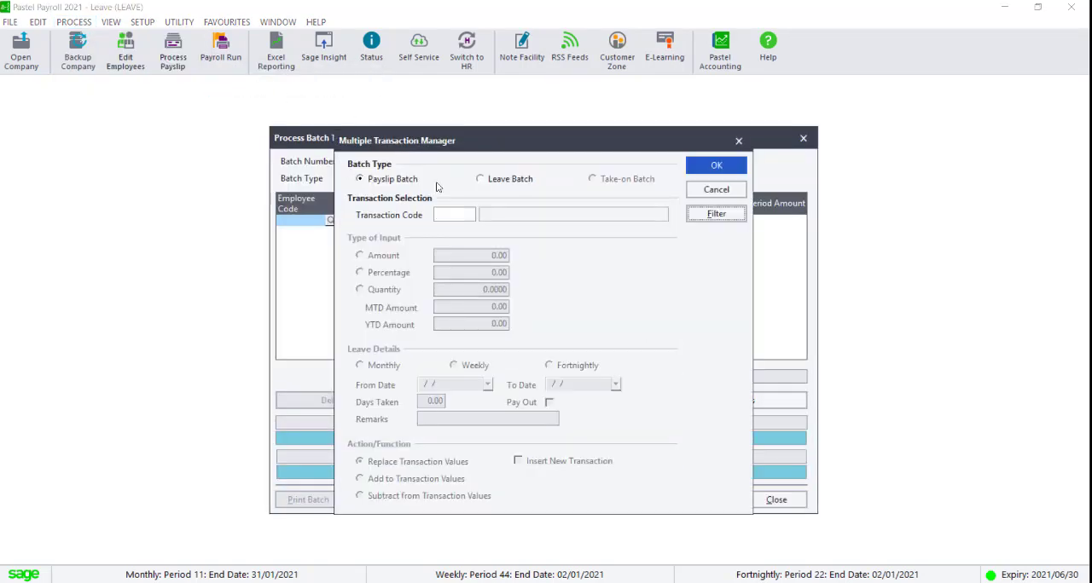
{"action": "left_click", "coordinate": [452, 214]}
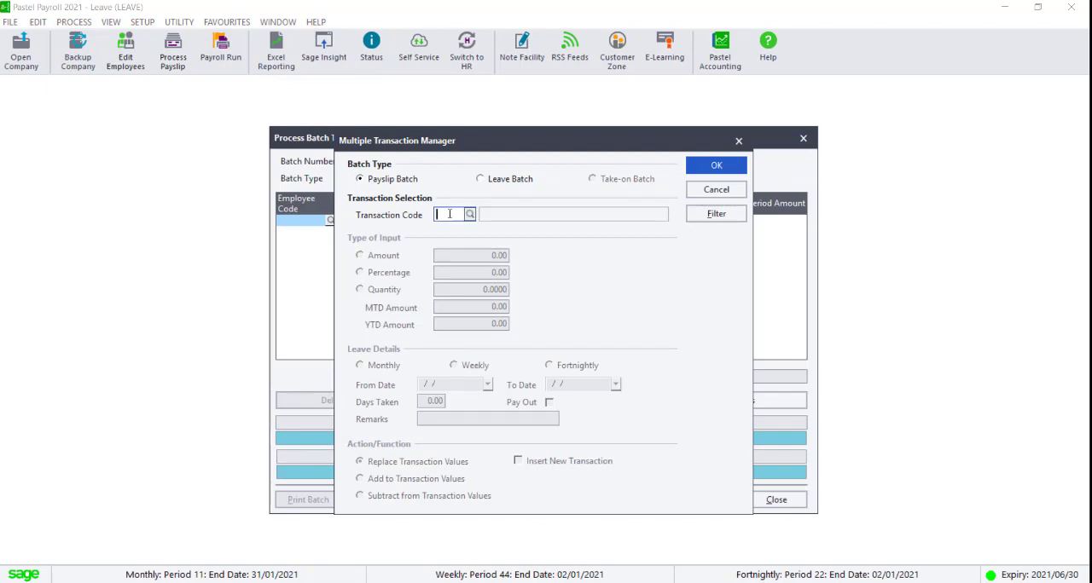
{"action": "type", "text": "809"}
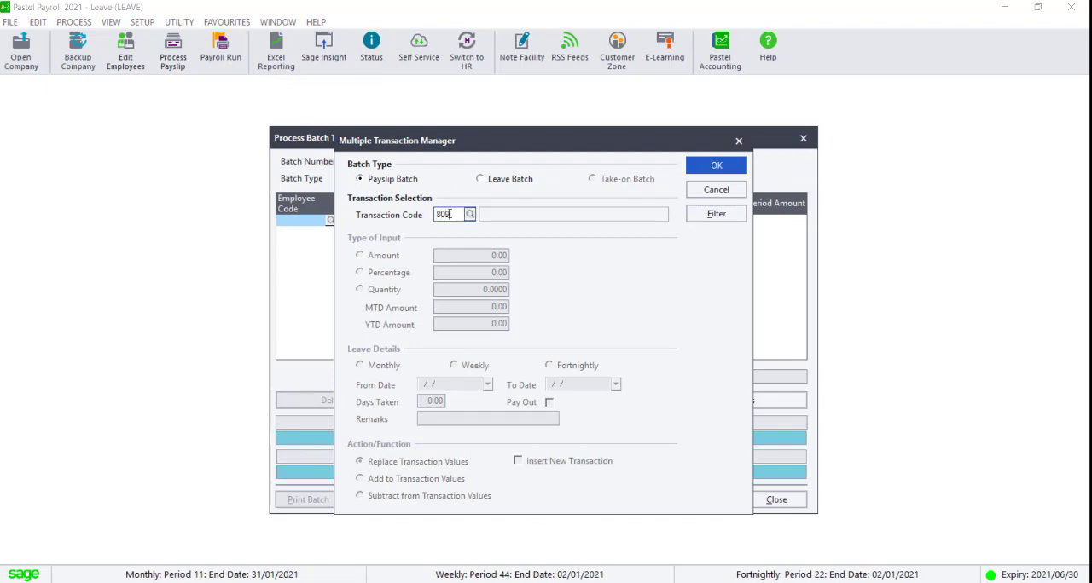
{"action": "type", "text": "8090"}
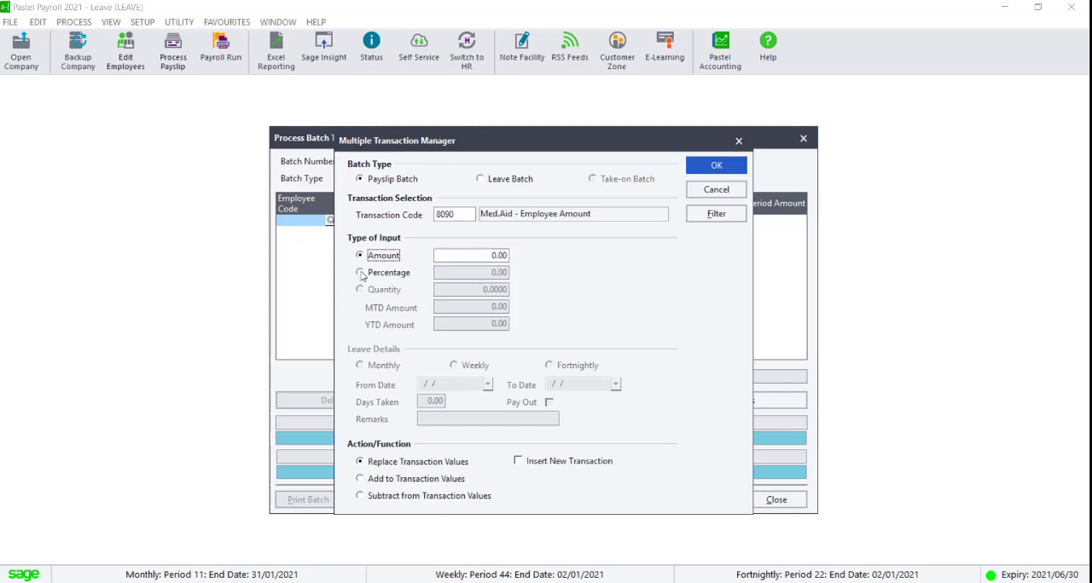
{"action": "left_click", "coordinate": [360, 272]}
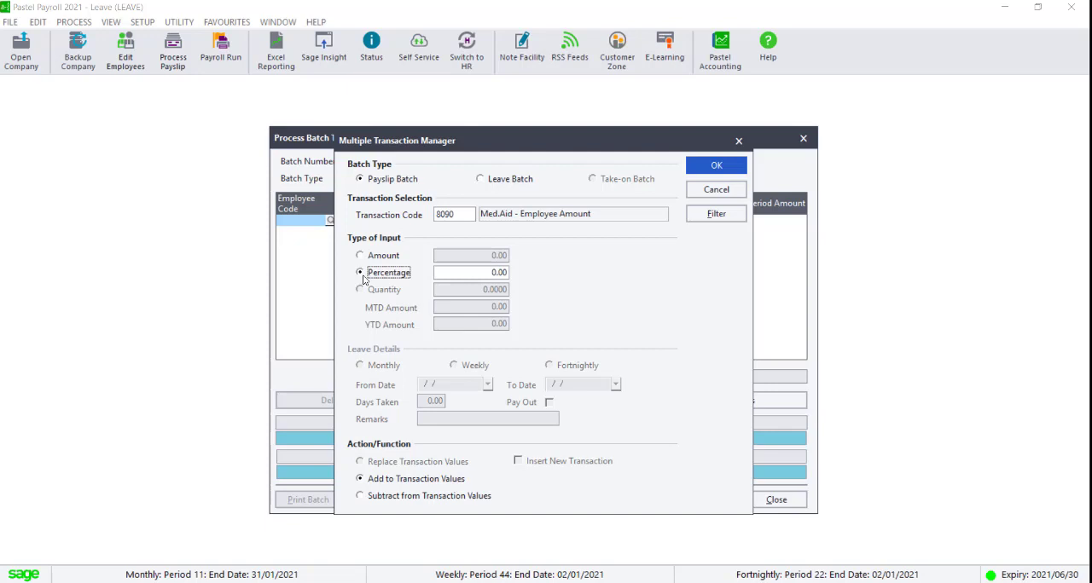
{"action": "left_click", "coordinate": [360, 255]}
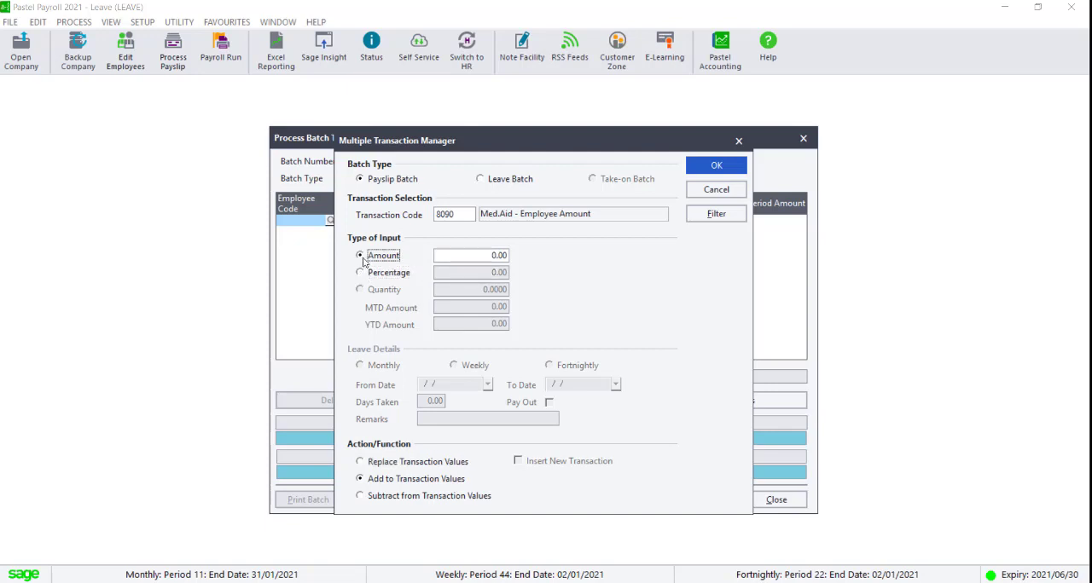
{"action": "left_click", "coordinate": [359, 461]}
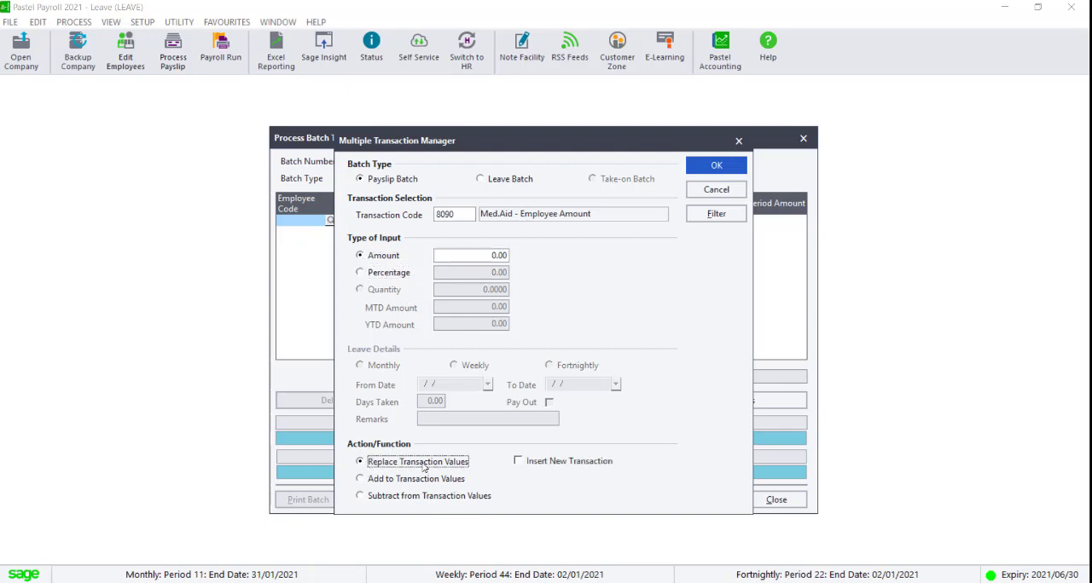
{"action": "left_click", "coordinate": [716, 213]}
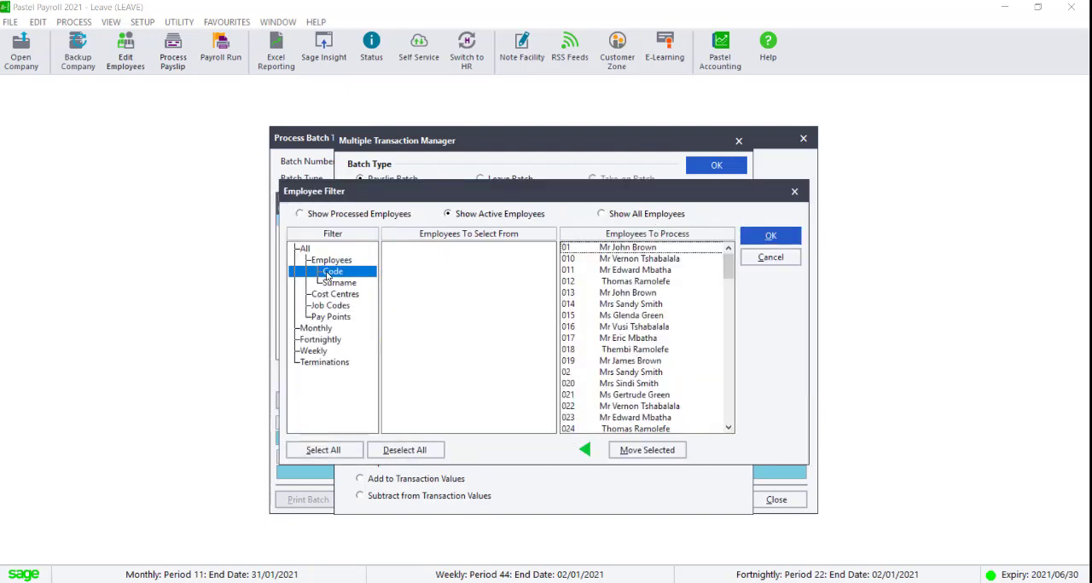
- Apply the Show All Employees filter to create 8090 lines for every employee
{"action": "left_click", "coordinate": [601, 213]}
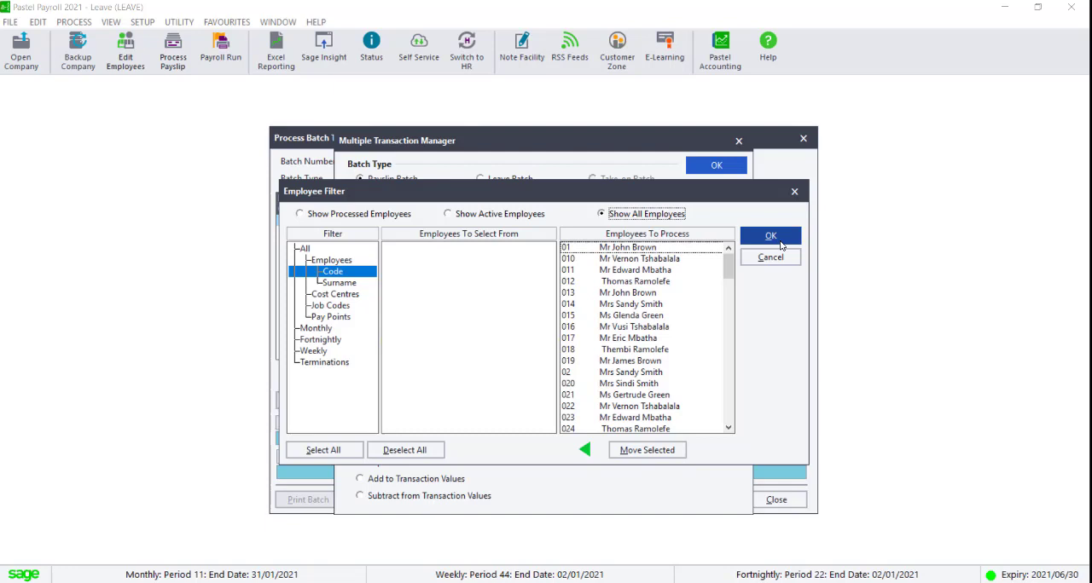
{"action": "left_click", "coordinate": [770, 236]}
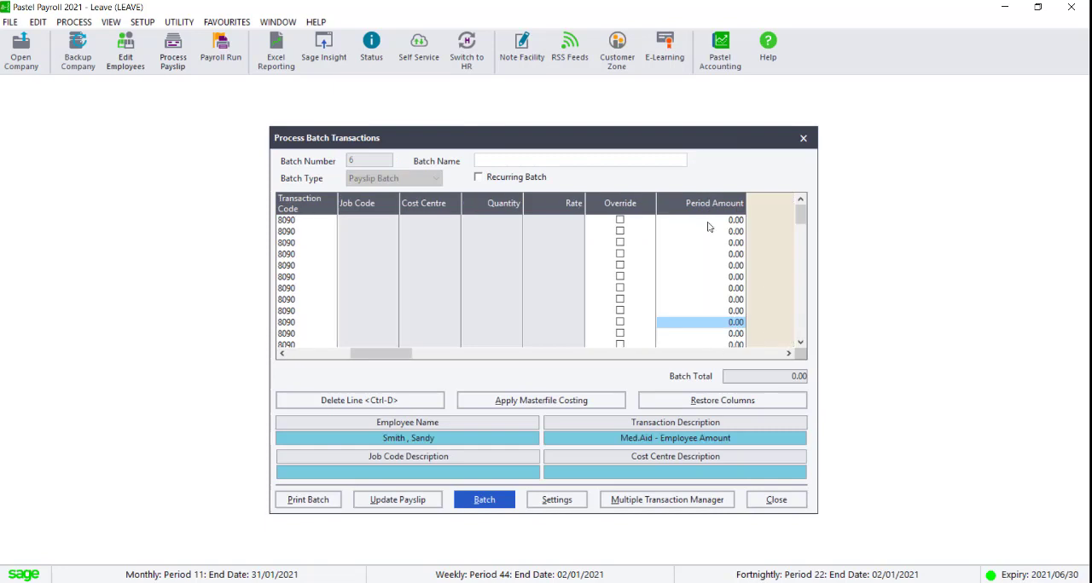
- Enter each employee's 8090 period amount, bringing the batch total to 153,138.00
{"action": "left_click", "coordinate": [702, 220]}
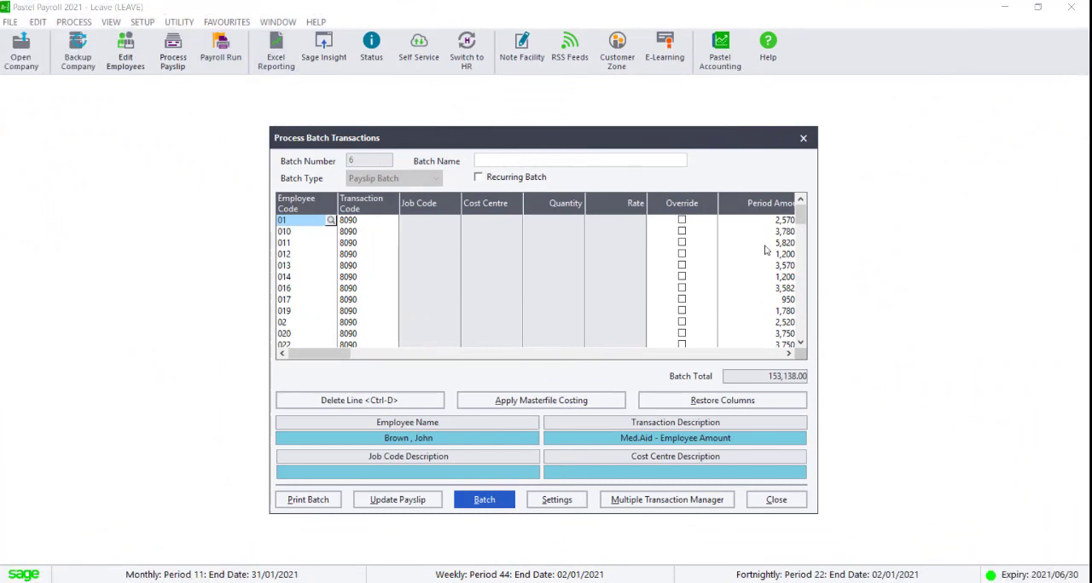
{"action": "scroll", "scroll_direction": "down", "scroll_amount": 3}
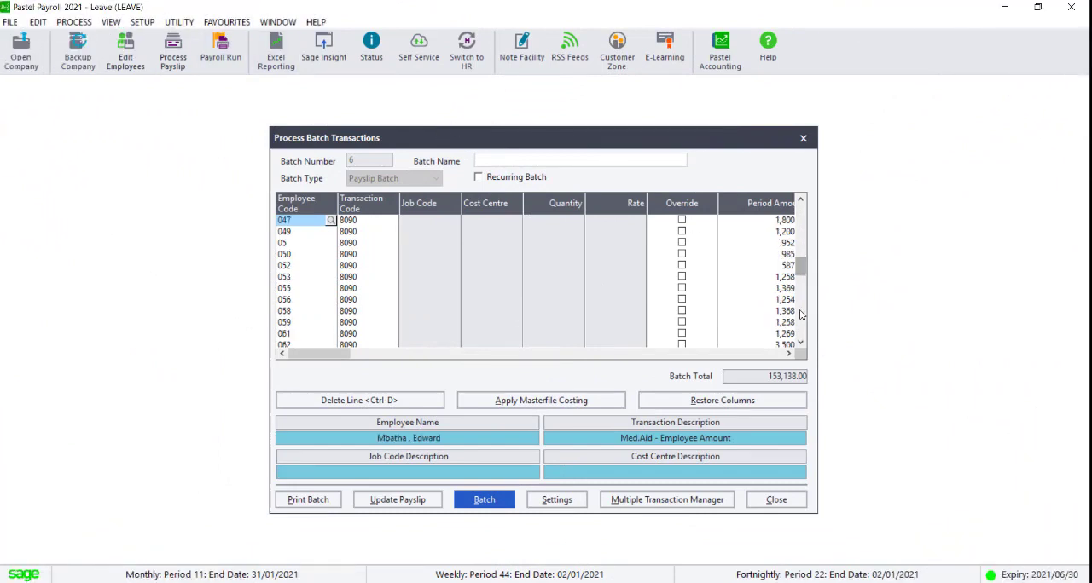
{"action": "scroll", "scroll_direction": "down", "scroll_amount": 3}
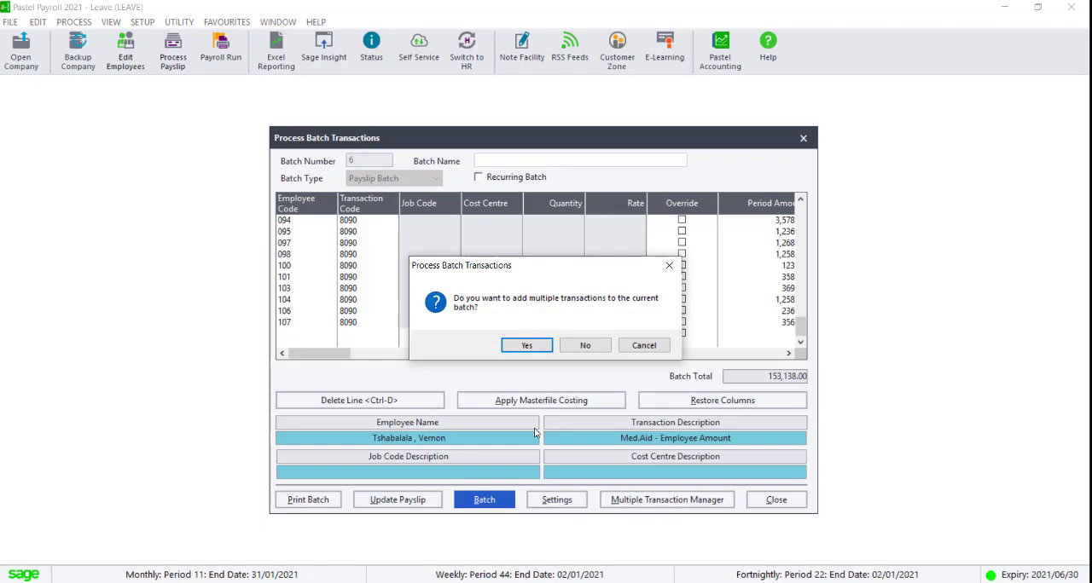
- Insert 9090 Med.Aid - Employer Amount lines as new transactions, totalling 181,942.00
{"action": "left_click", "coordinate": [527, 345]}
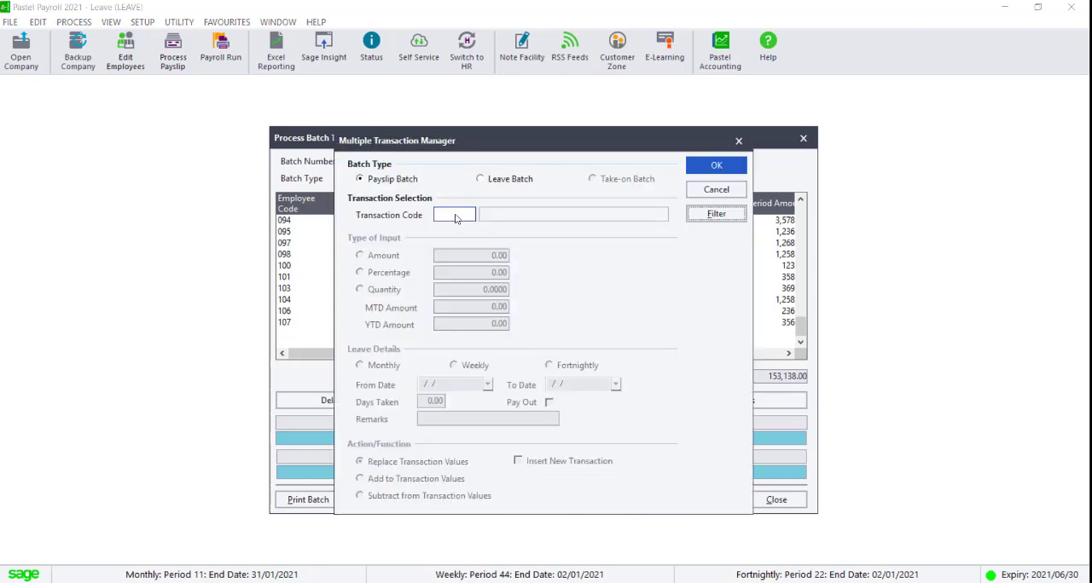
{"action": "type", "text": "9090"}
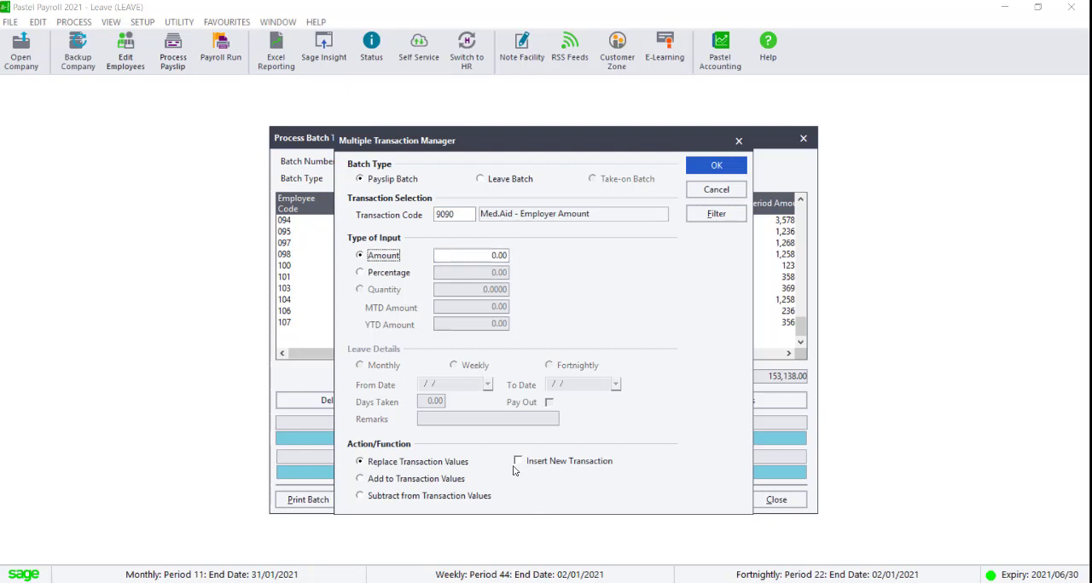
{"action": "left_click", "coordinate": [518, 461]}
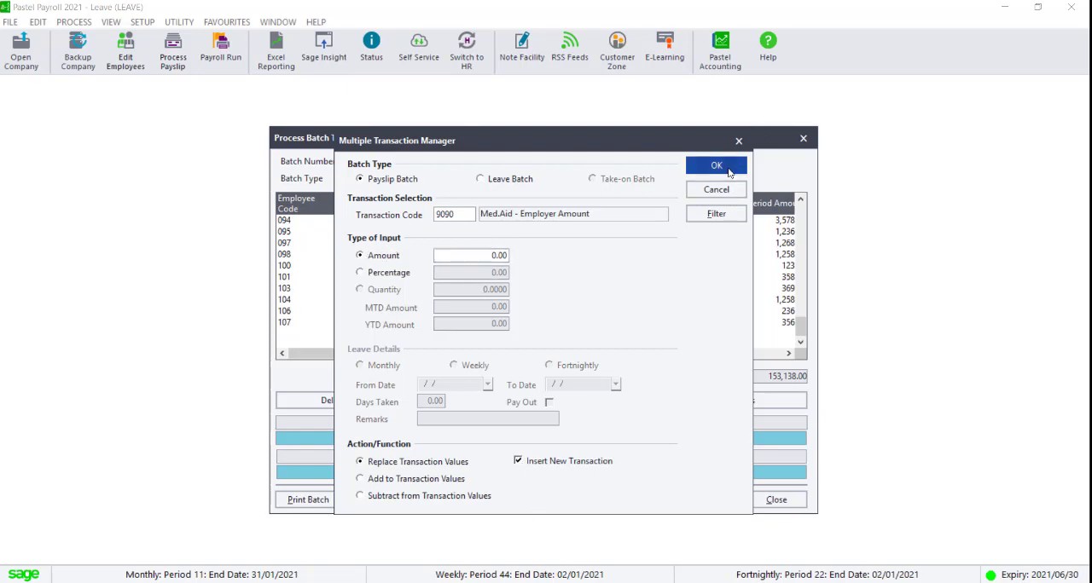
{"action": "left_click", "coordinate": [715, 165]}
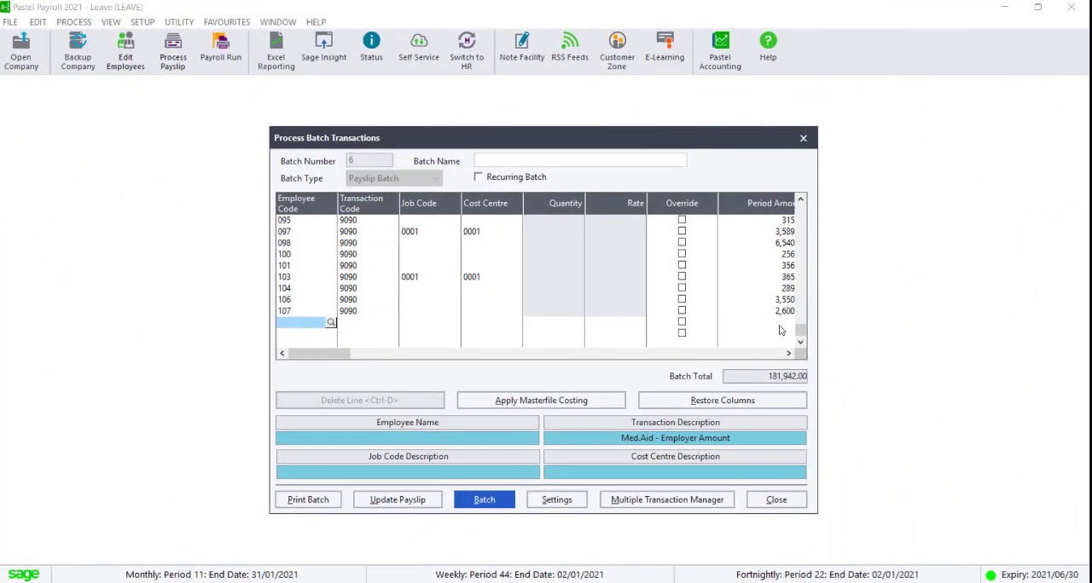
- Enter 'Medical Aid Increases' in the Batch Name field
{"action": "left_click", "coordinate": [580, 160]}
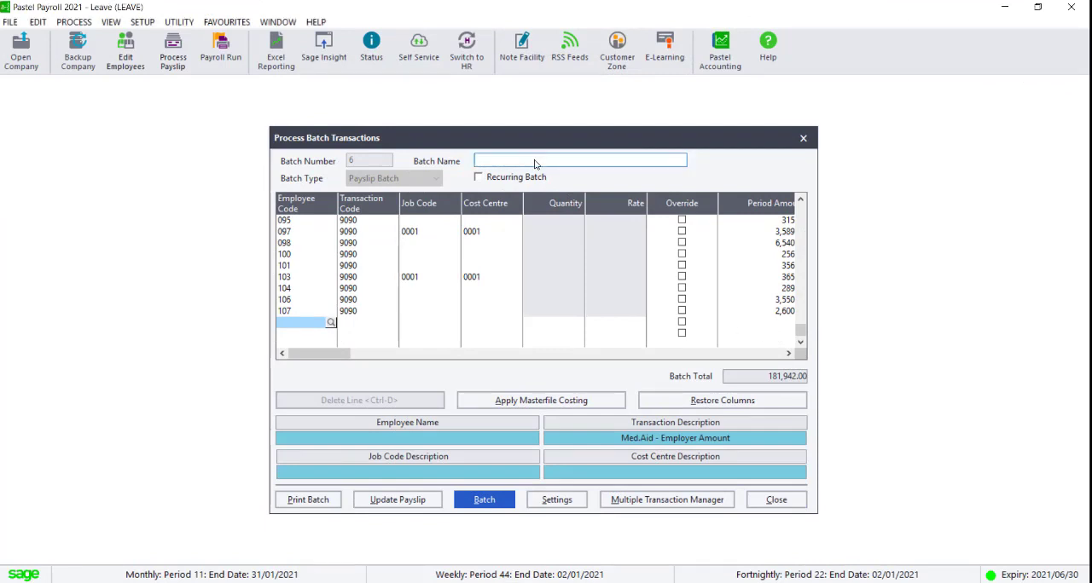
{"action": "type", "text": "Medical Aid Increases"}
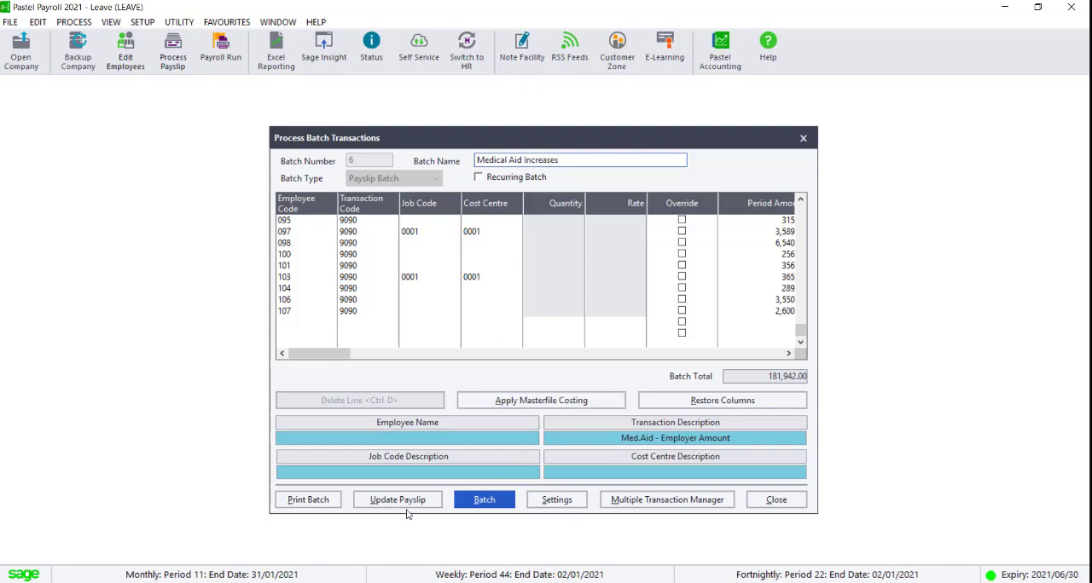
- Save the Medical Aid Increases batch and update both default and current period payslips
{"action": "left_click", "coordinate": [397, 499]}
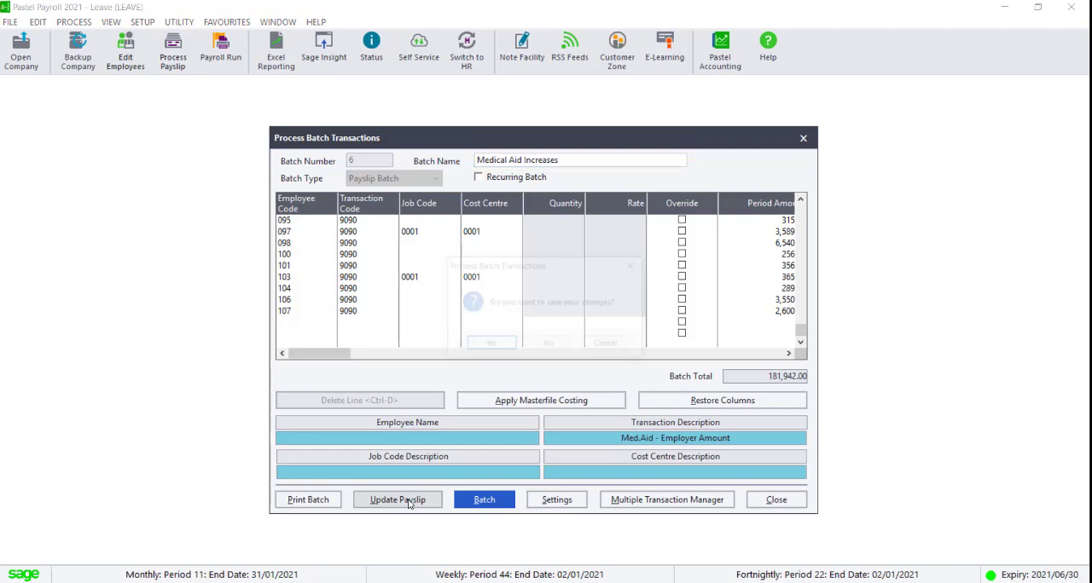
{"action": "left_click", "coordinate": [397, 499]}
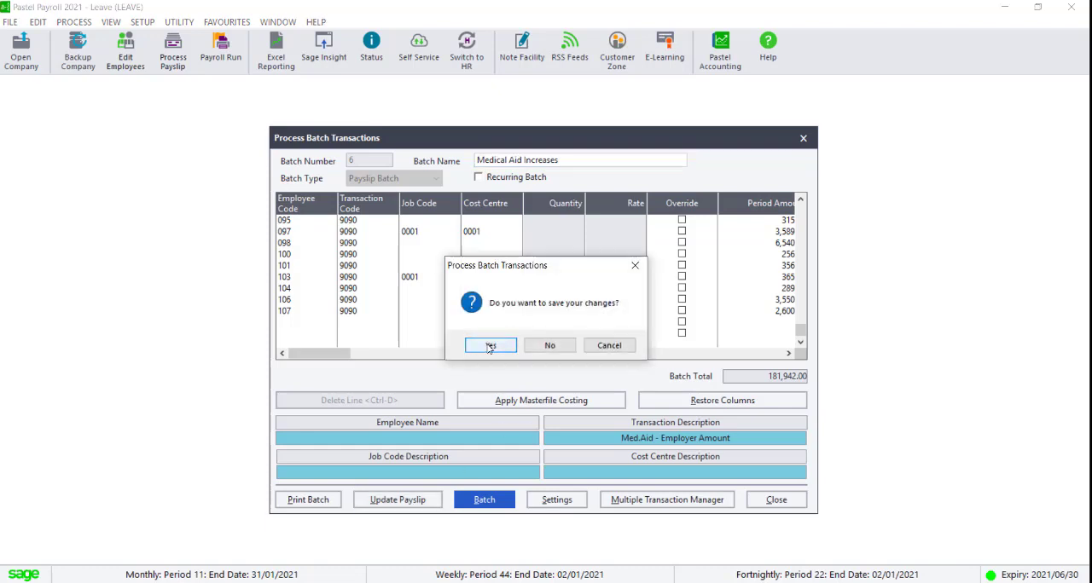
{"action": "left_click", "coordinate": [489, 345]}
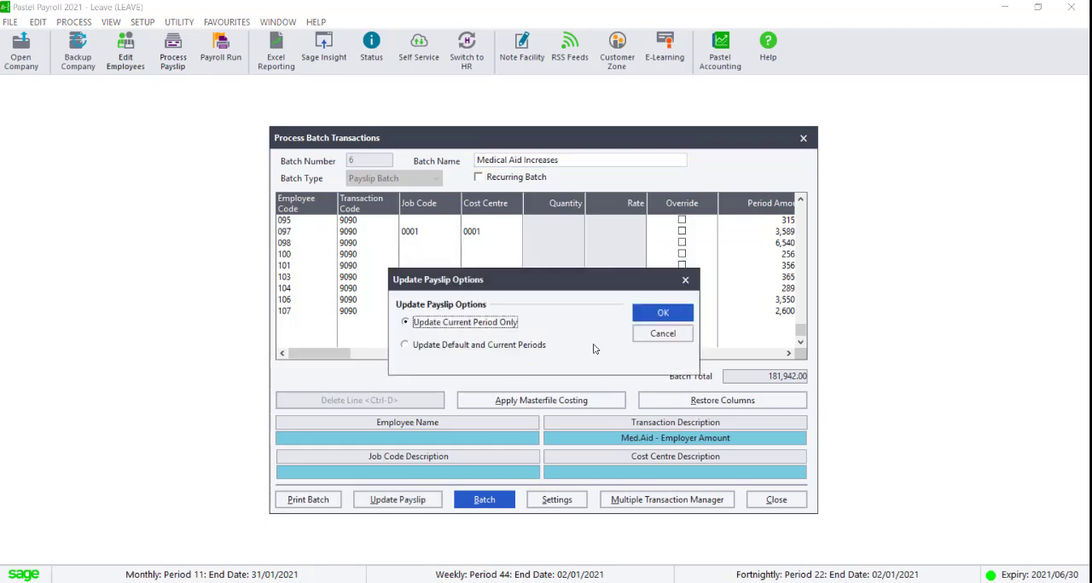
{"action": "left_click", "coordinate": [404, 345]}
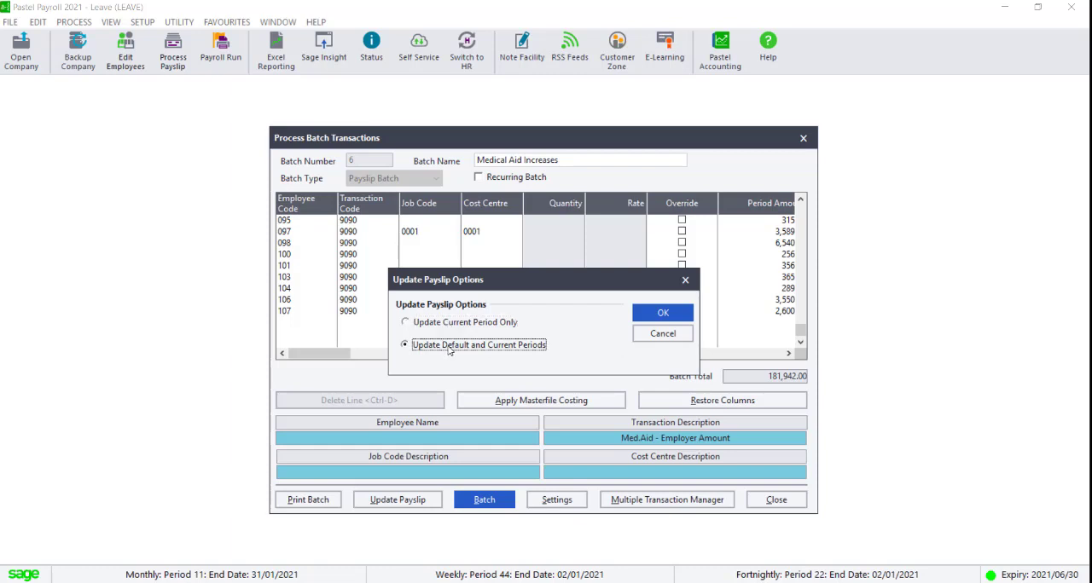
{"action": "left_click", "coordinate": [663, 312]}
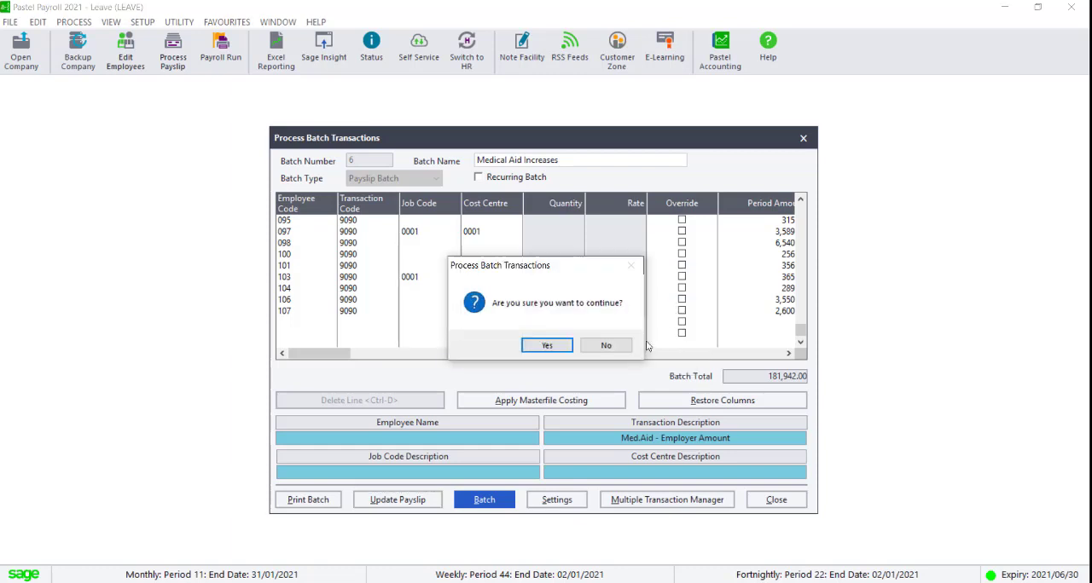
{"action": "left_click", "coordinate": [546, 344]}
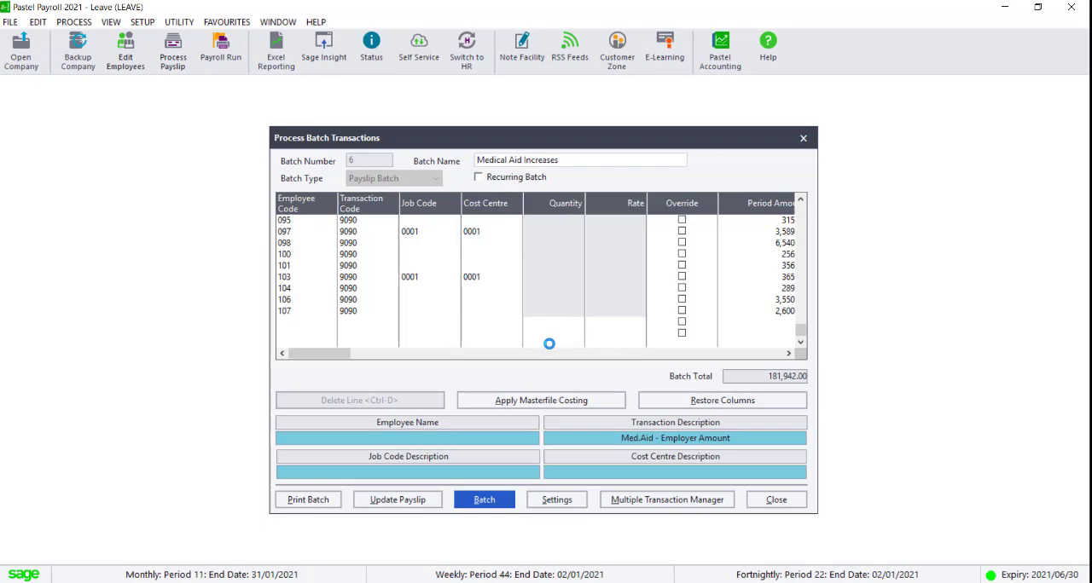